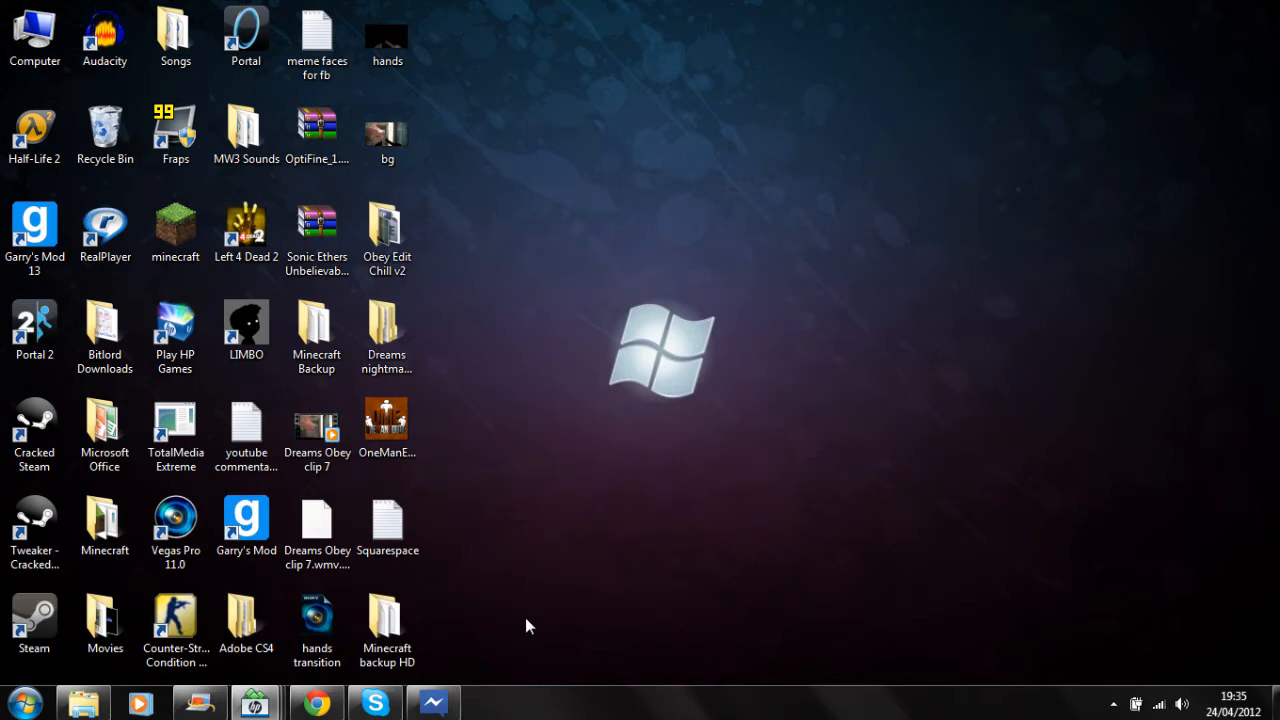
mouse_move(472, 620)
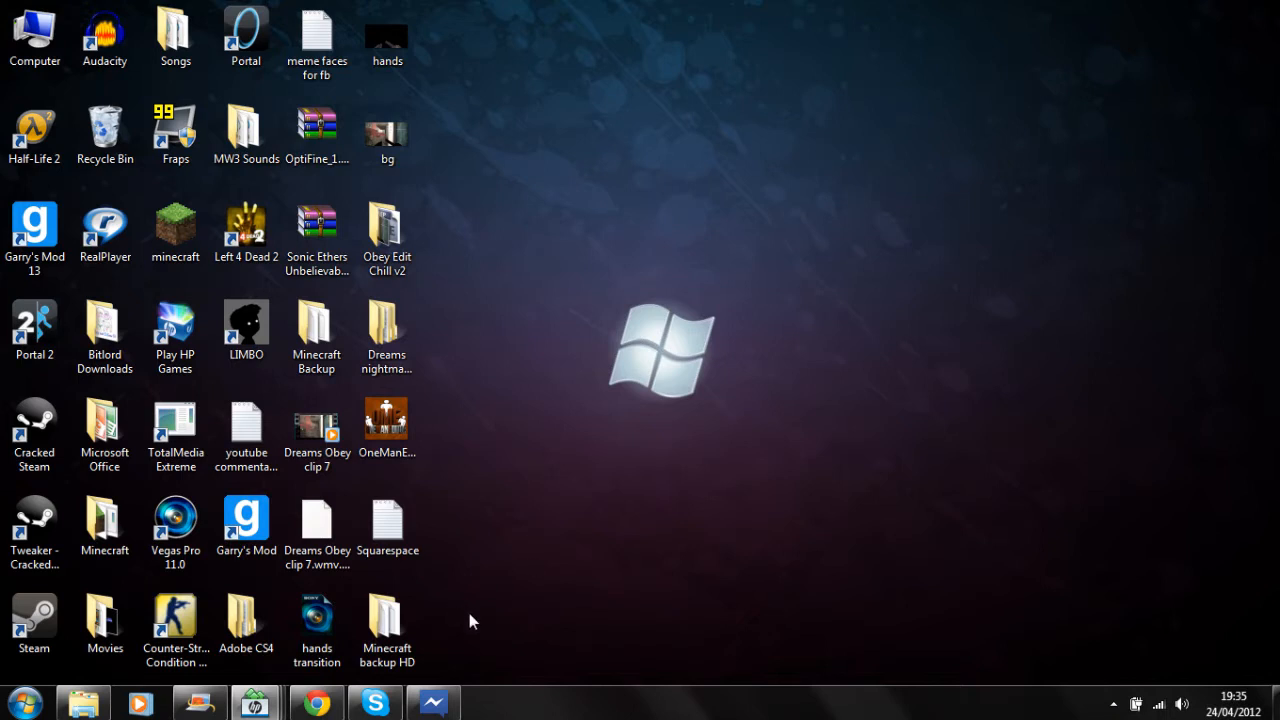
Step: Bring up the MCPatcher HD Fix forum topic and scroll down to its Downloads section
click(388, 620)
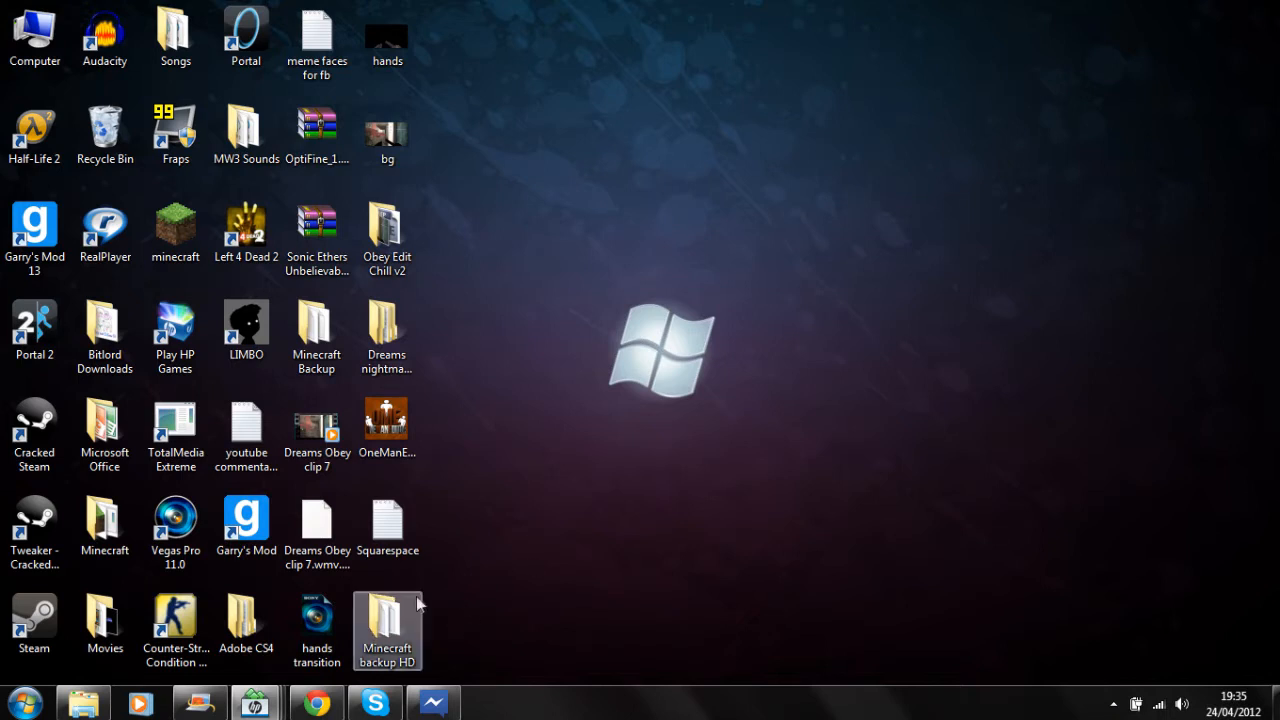
mouse_move(316, 700)
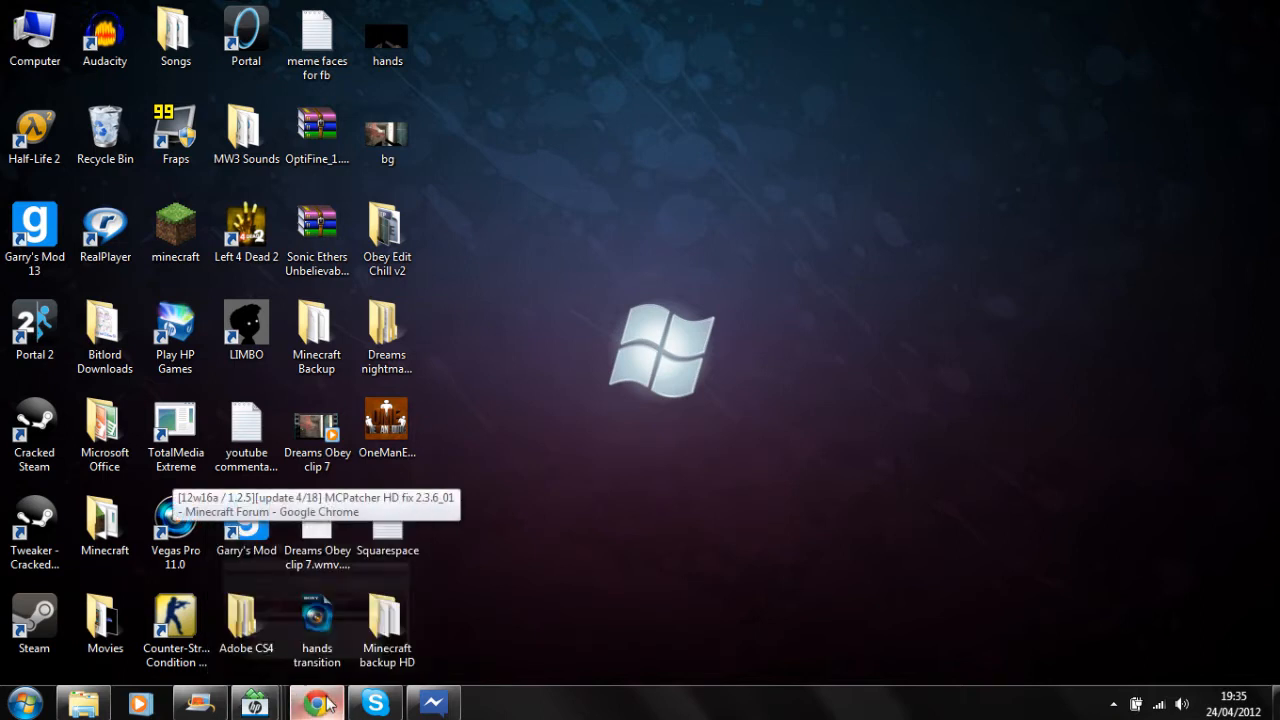
click(316, 700)
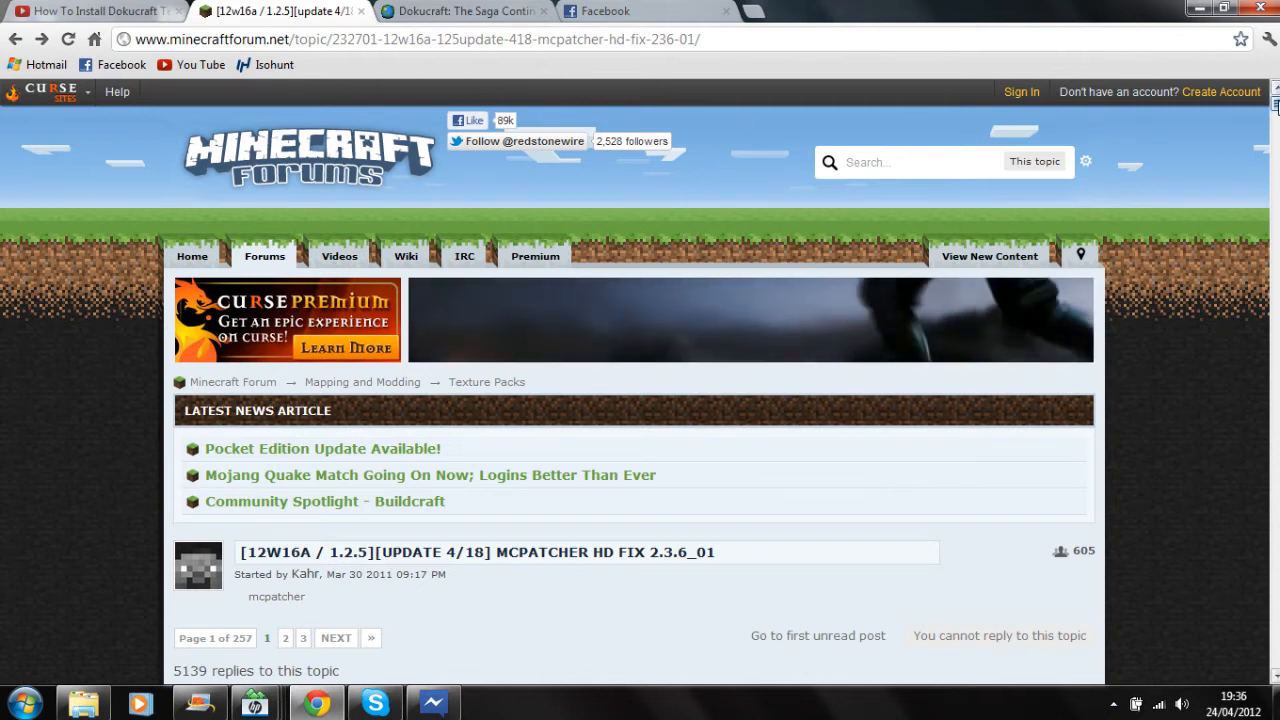
scroll(down, 3)
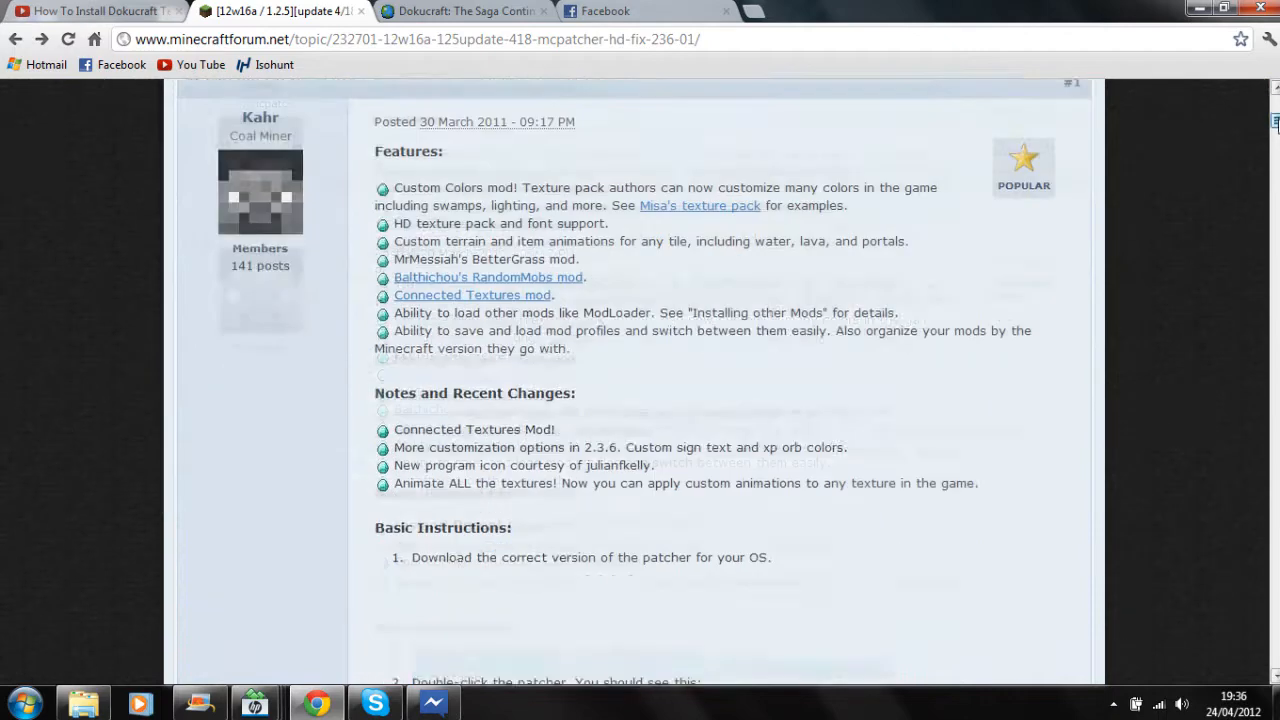
scroll(down, 3)
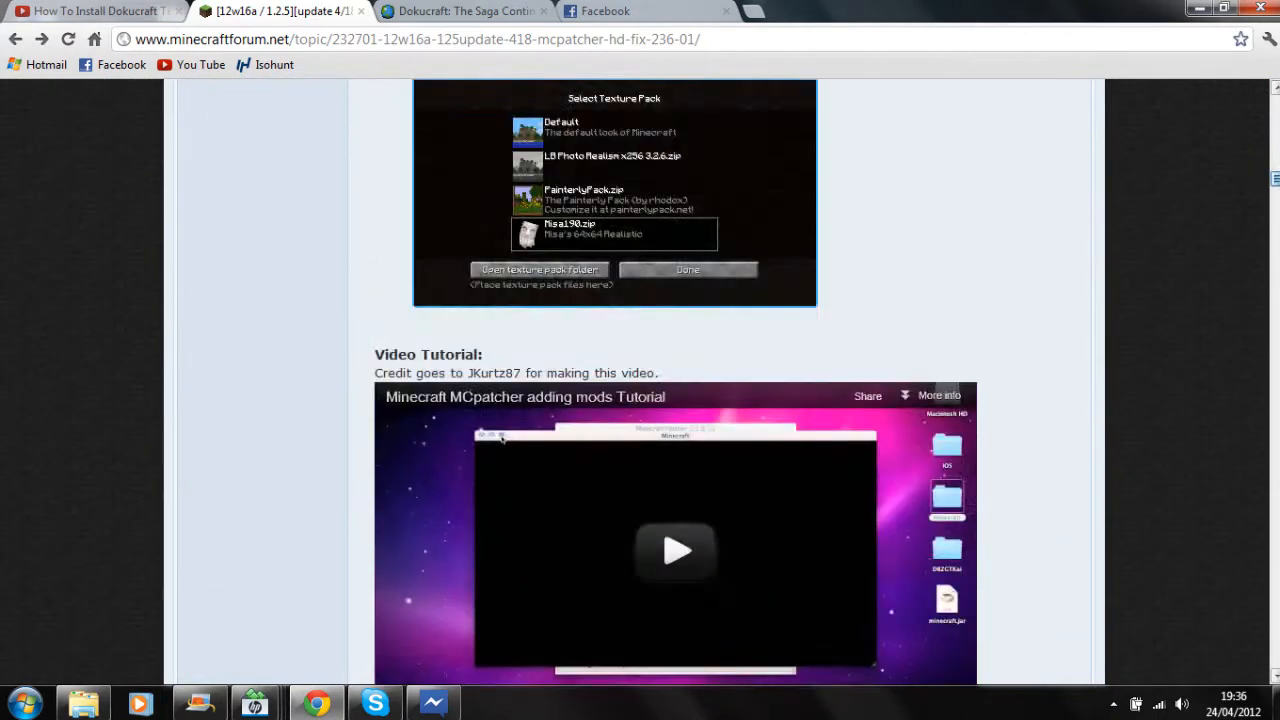
scroll(down, 3)
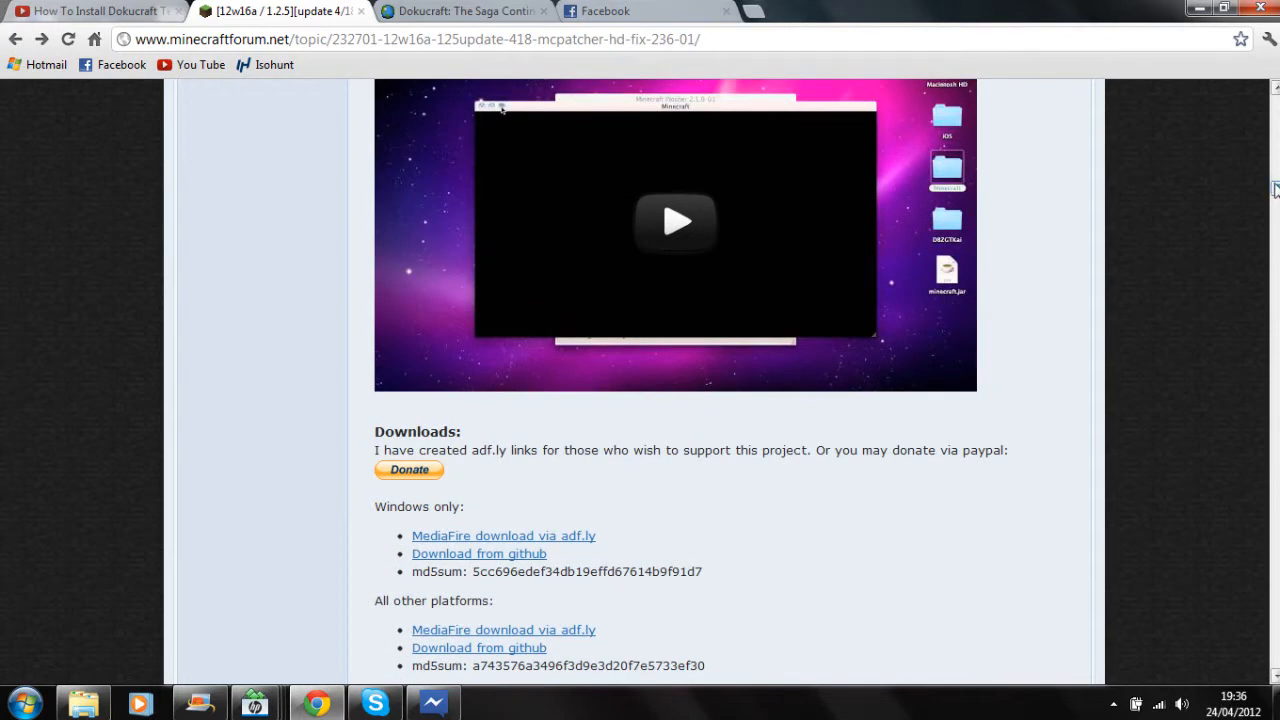
scroll(down, 3)
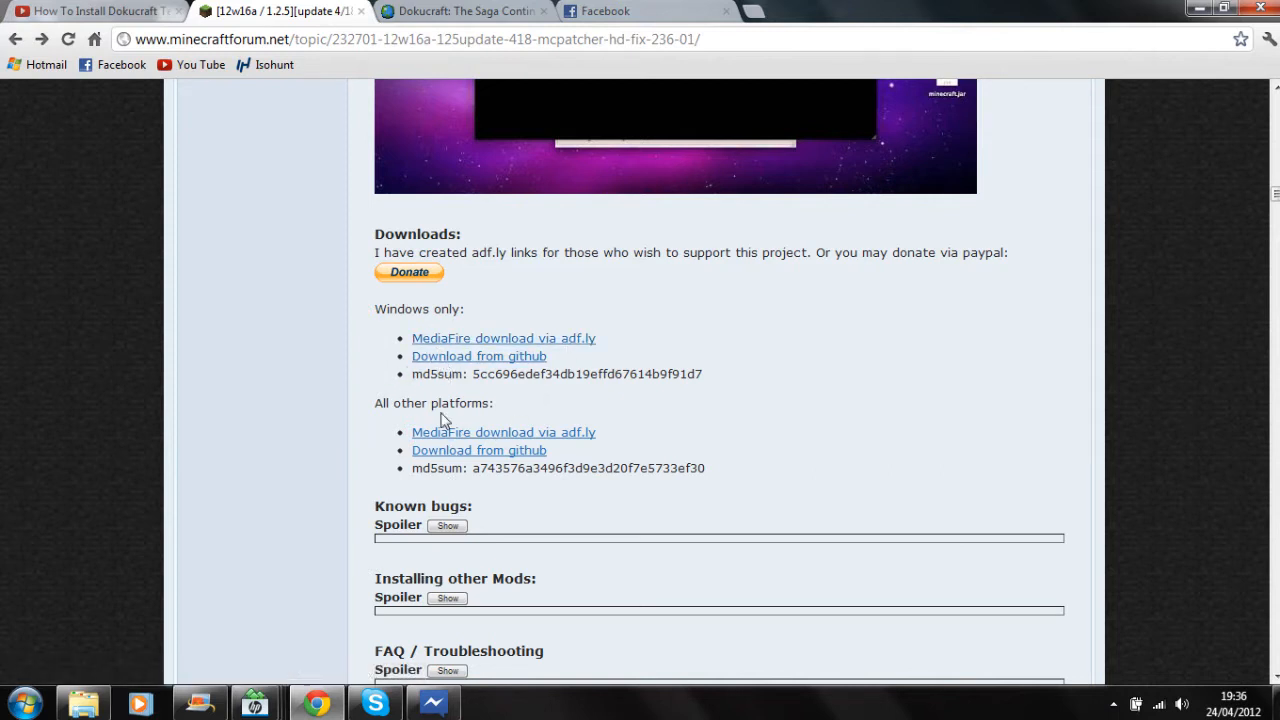
Step: Follow the Windows-only 'MediaFire download via adf.ly' link to the ad page
click(504, 336)
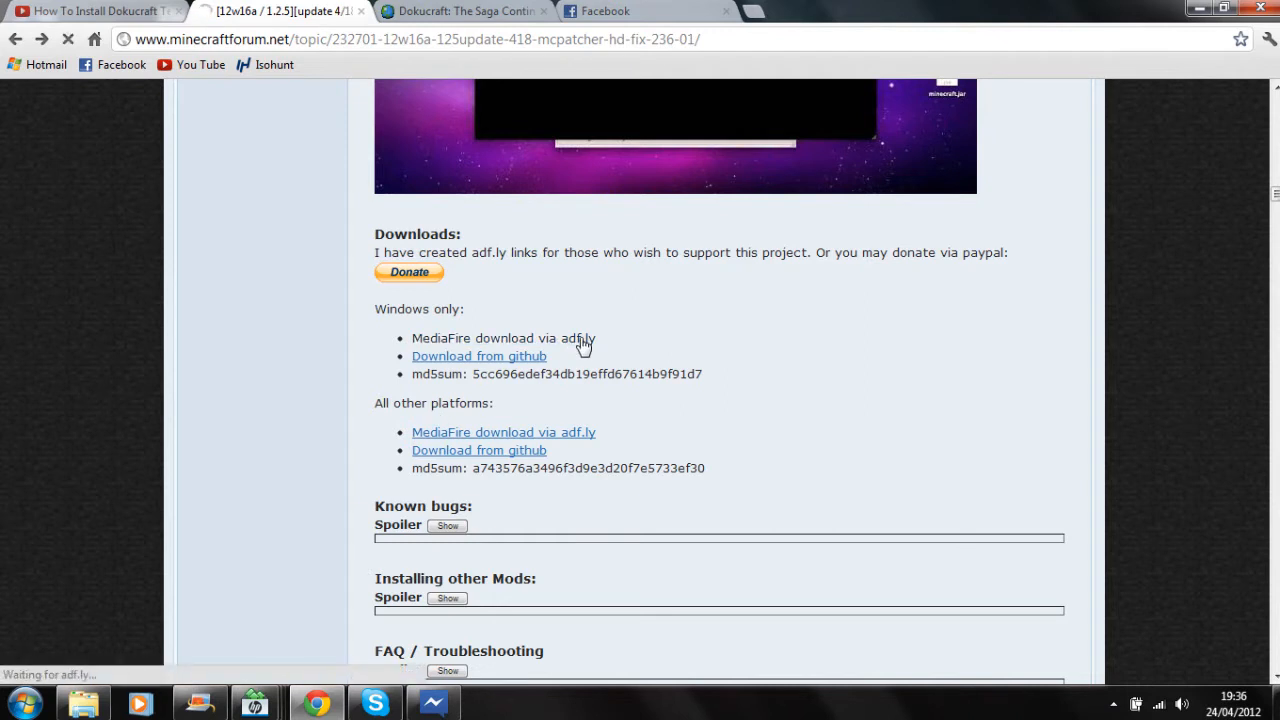
click(504, 338)
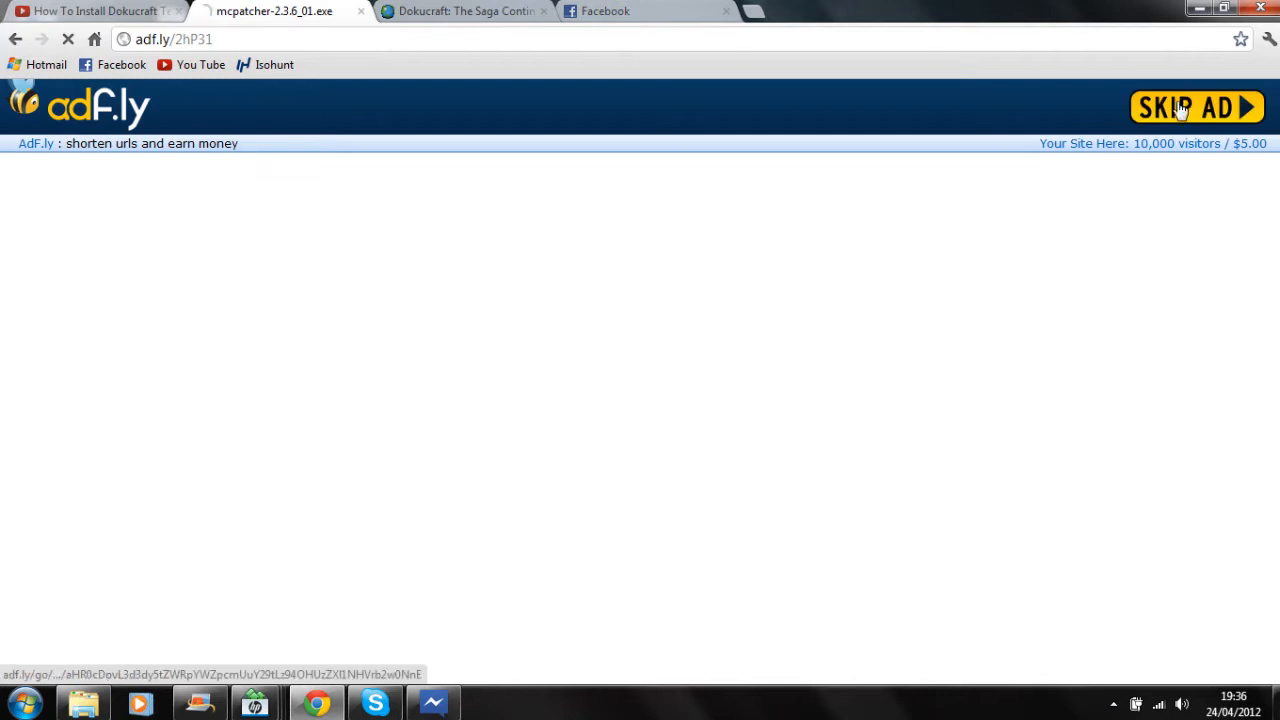
Step: Skip the adf.ly ad to reach MediaFire's mcpatcher-2.3.6_01.exe page, then close that tab
click(1196, 108)
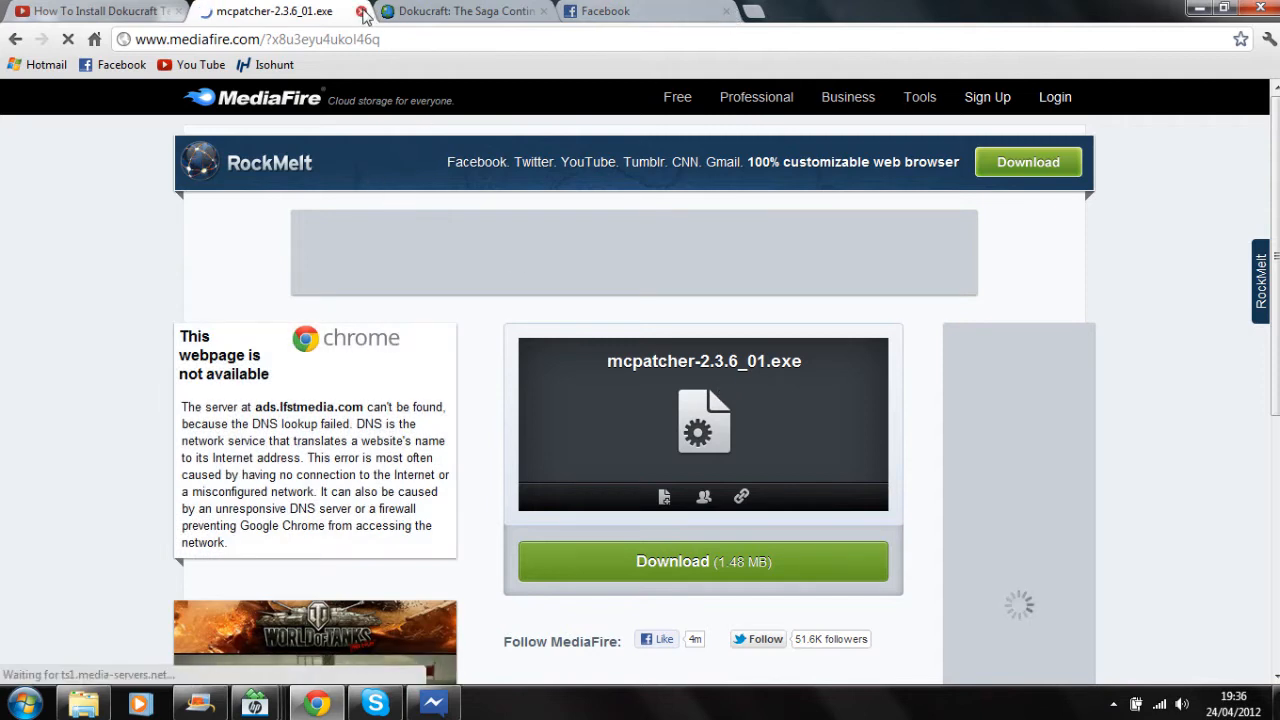
click(362, 12)
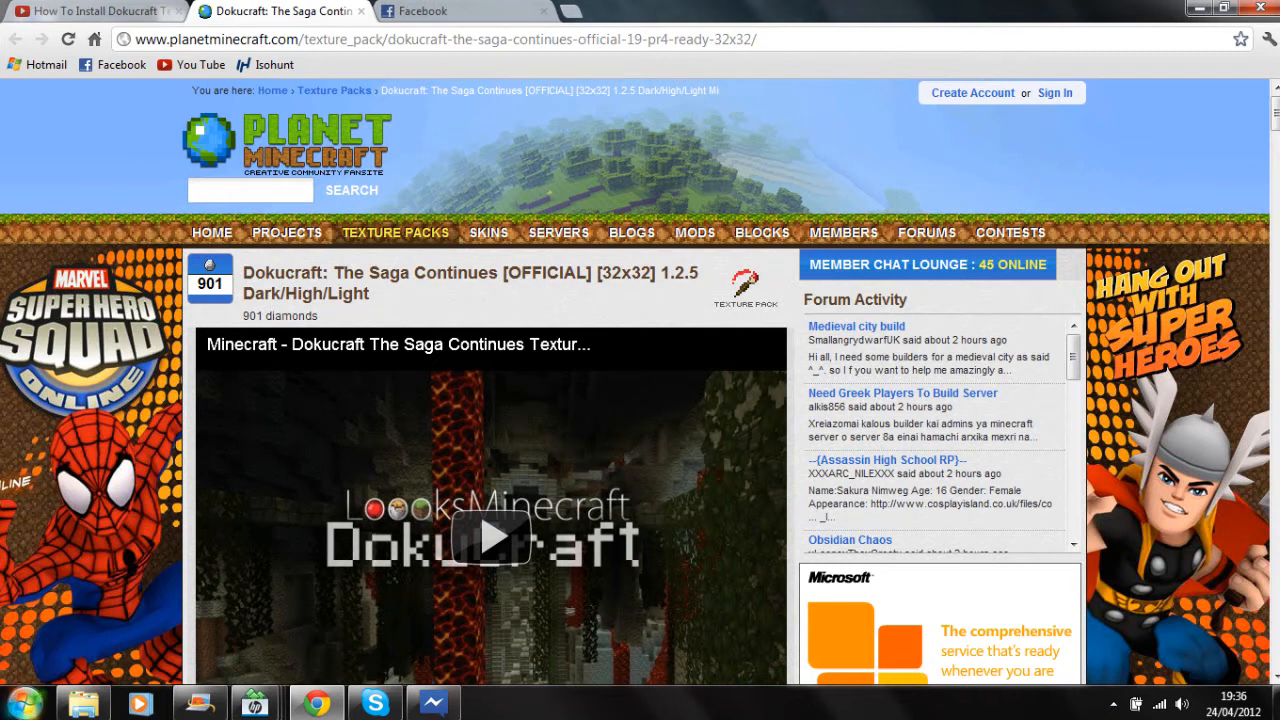
Step: Launch mcpatcher-2.3.6_01 from the Downloads folder, allowing the unverified program to run
click(16, 700)
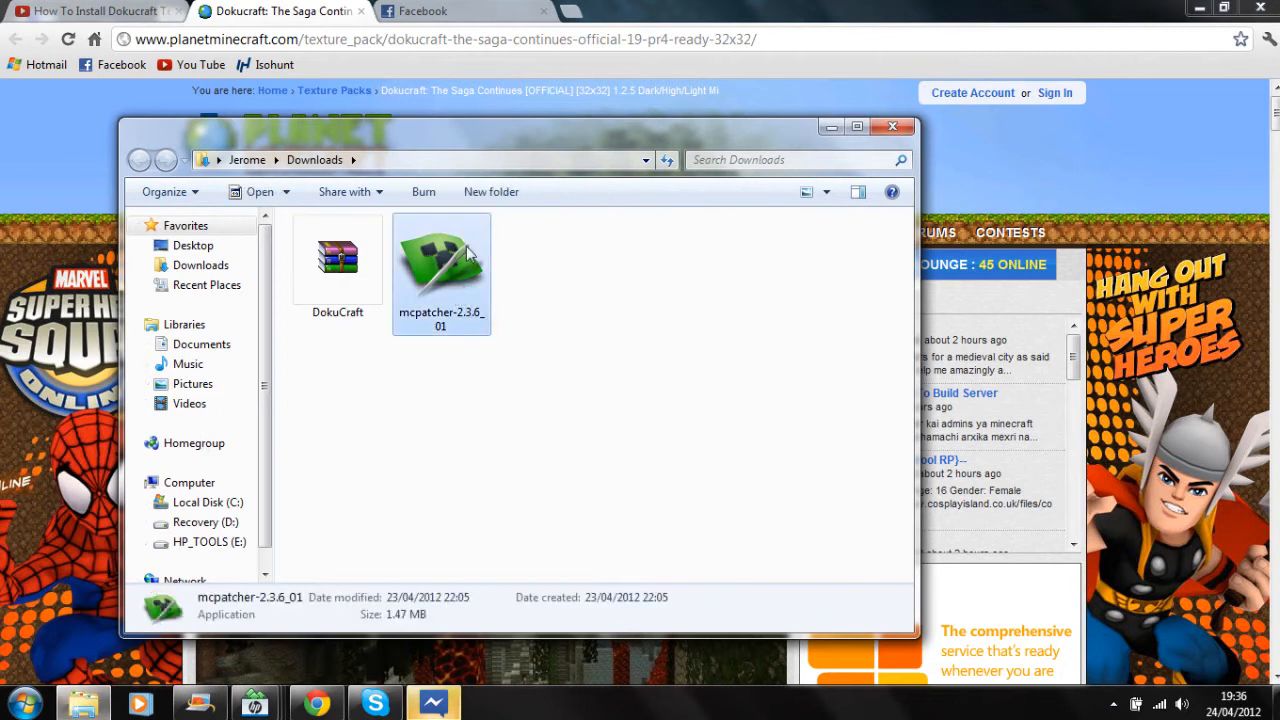
double_click(440, 260)
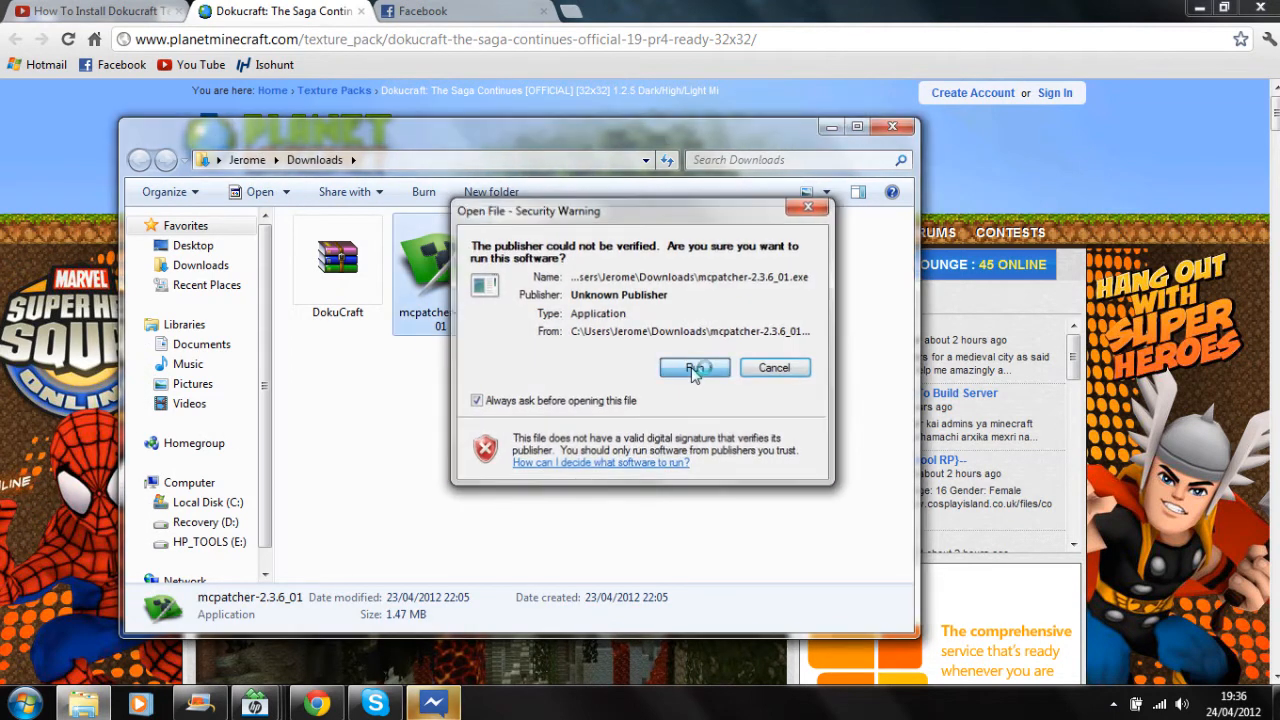
click(694, 368)
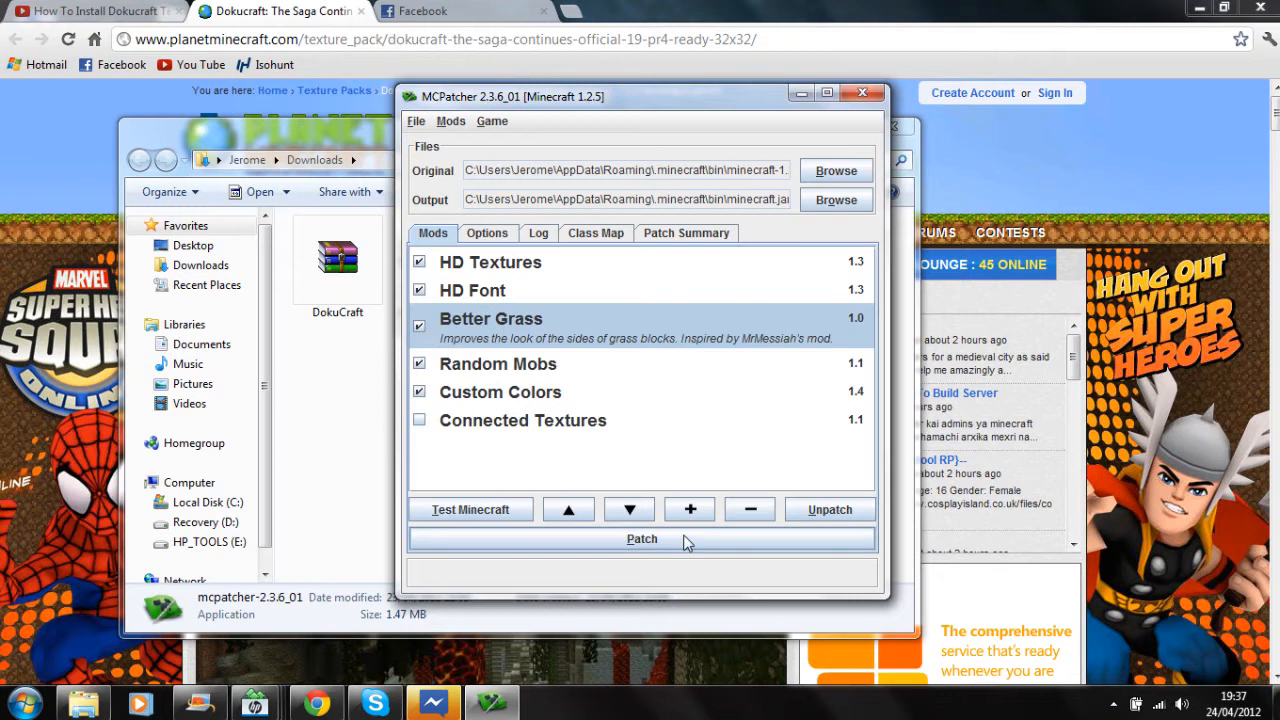
Step: Patch Minecraft 1.2.5 with HD Textures, HD Font, Better Grass, Random Mobs and Custom Colors, then close MCPatcher
click(640, 540)
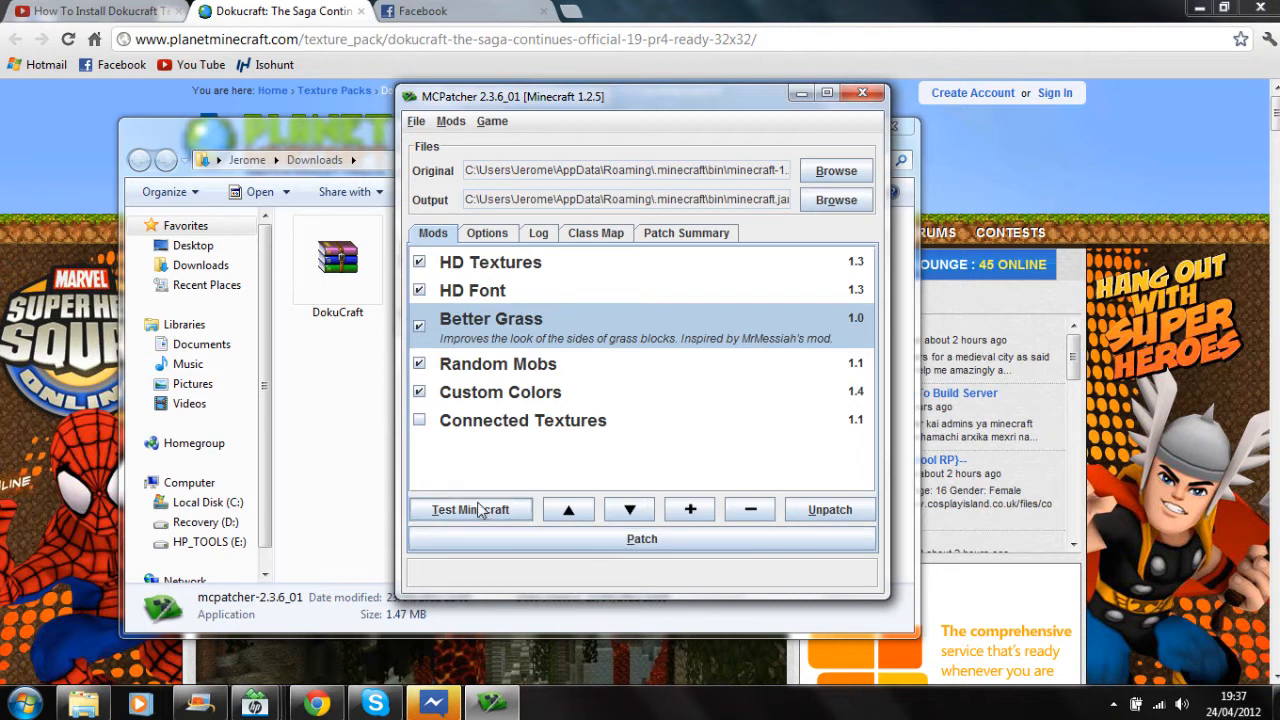
mouse_move(862, 94)
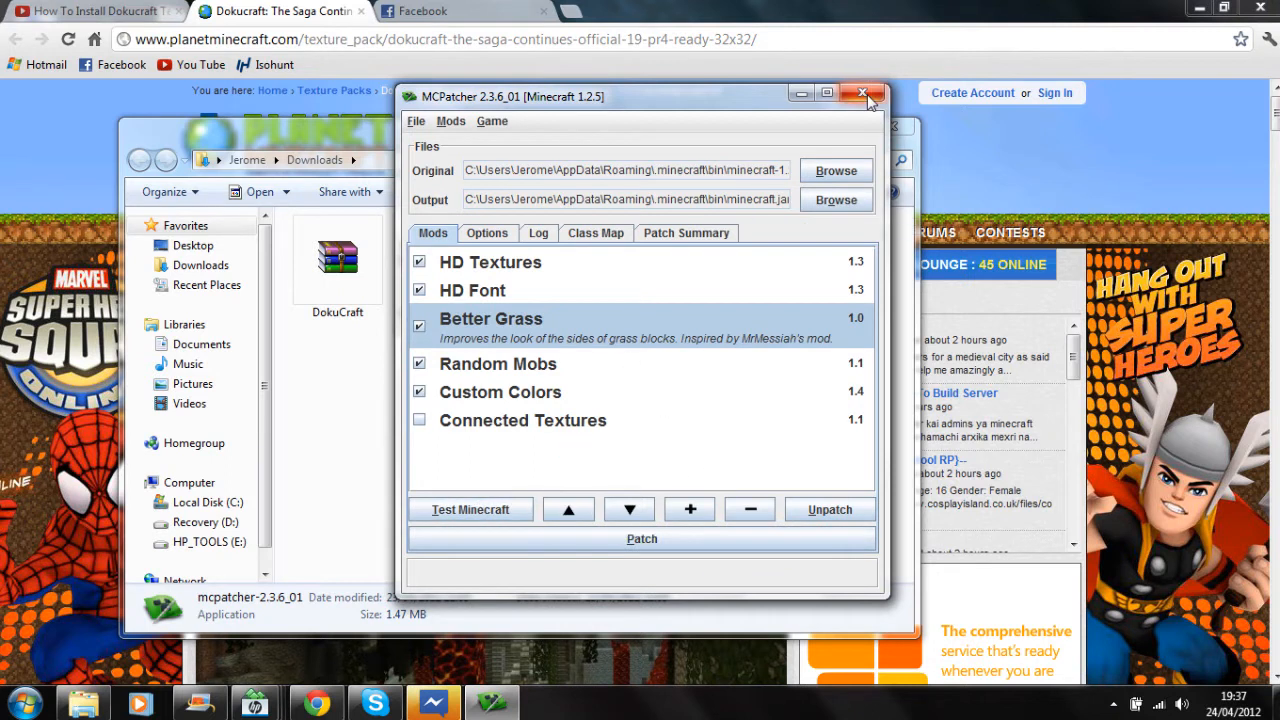
mouse_move(862, 92)
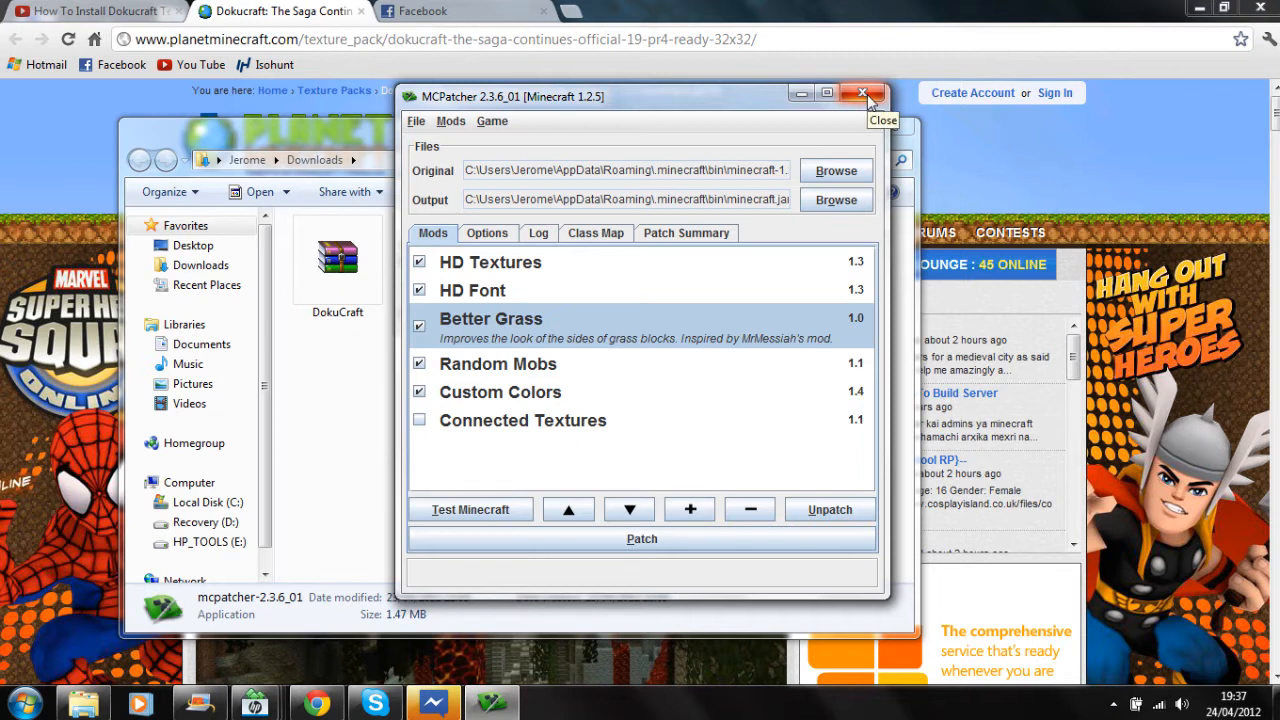
click(862, 96)
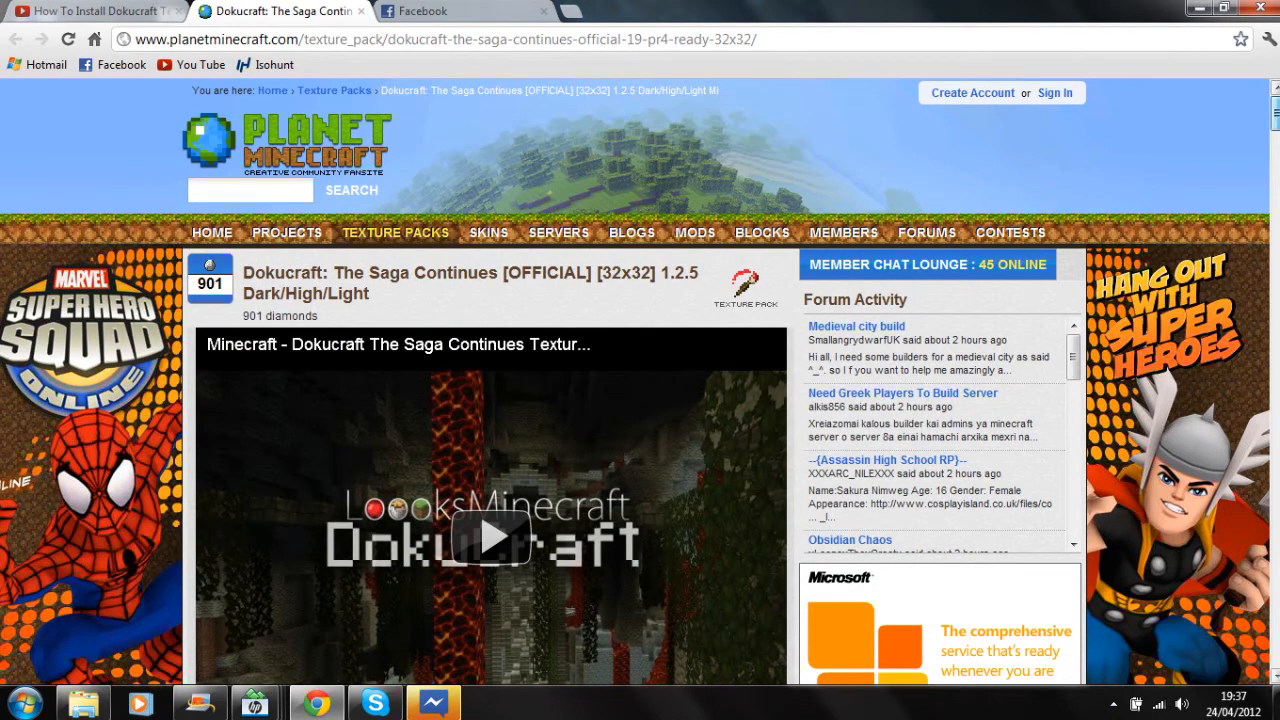
Step: Scroll the Planet Minecraft DokuCraft page down to its details and download section
scroll(down, 3)
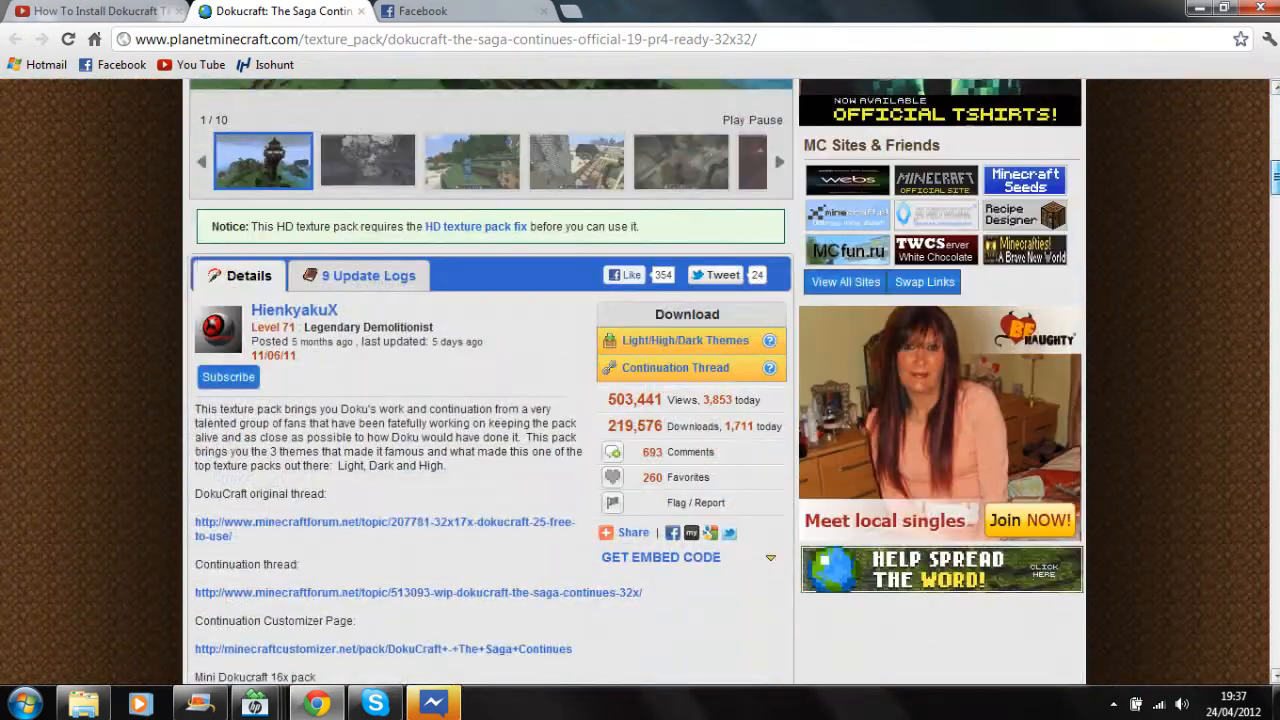
scroll(down, 3)
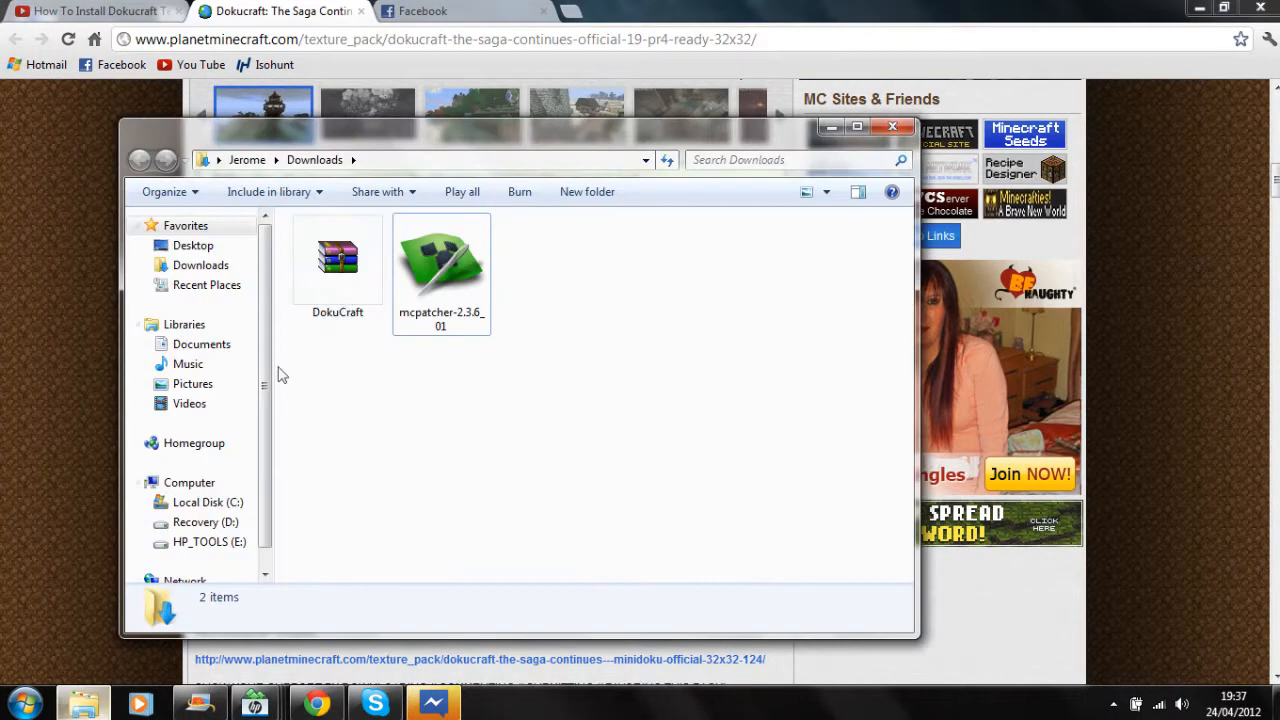
Step: Open DokuCraft.zip in WinRAR, read its Readme.txt, then close the readme
click(336, 264)
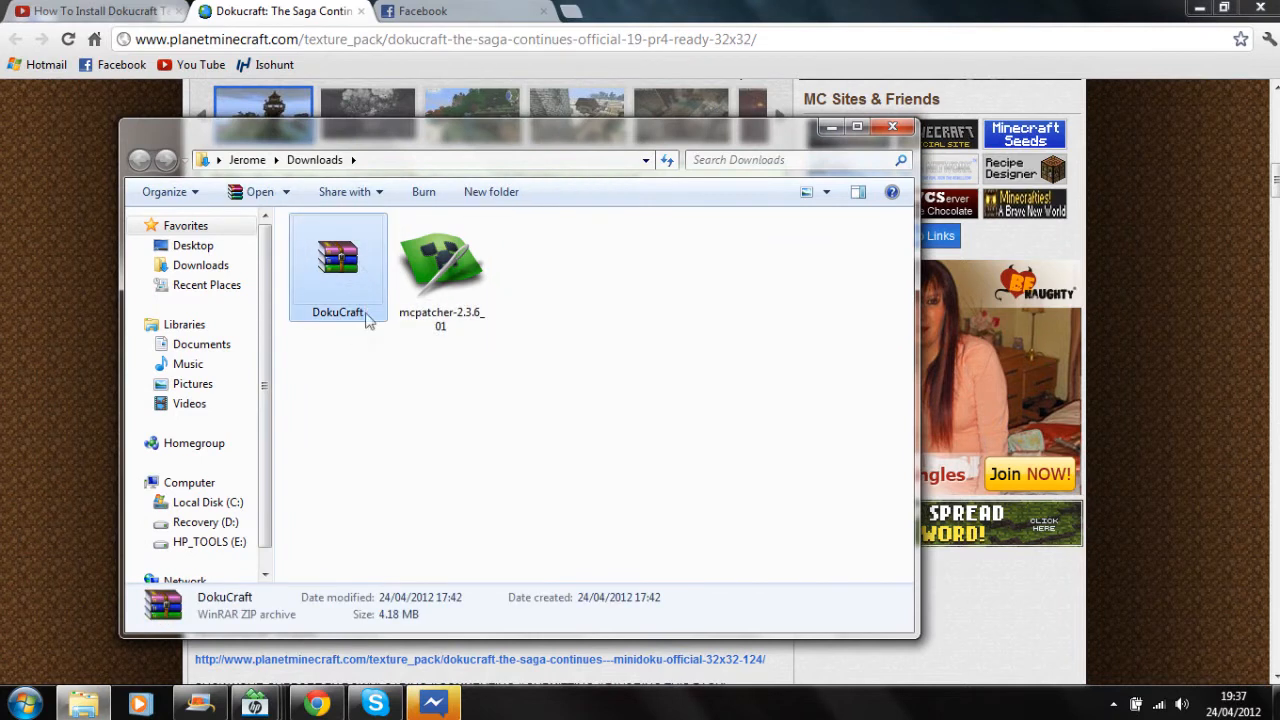
double_click(336, 260)
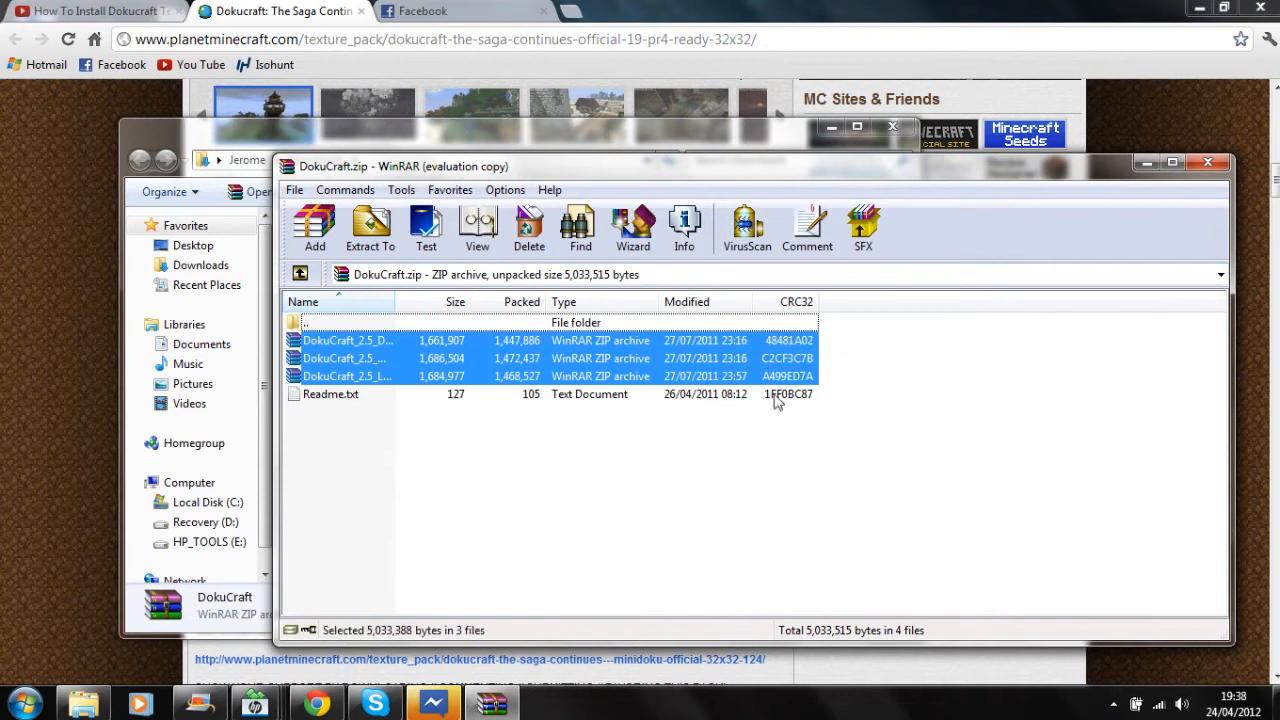
double_click(330, 392)
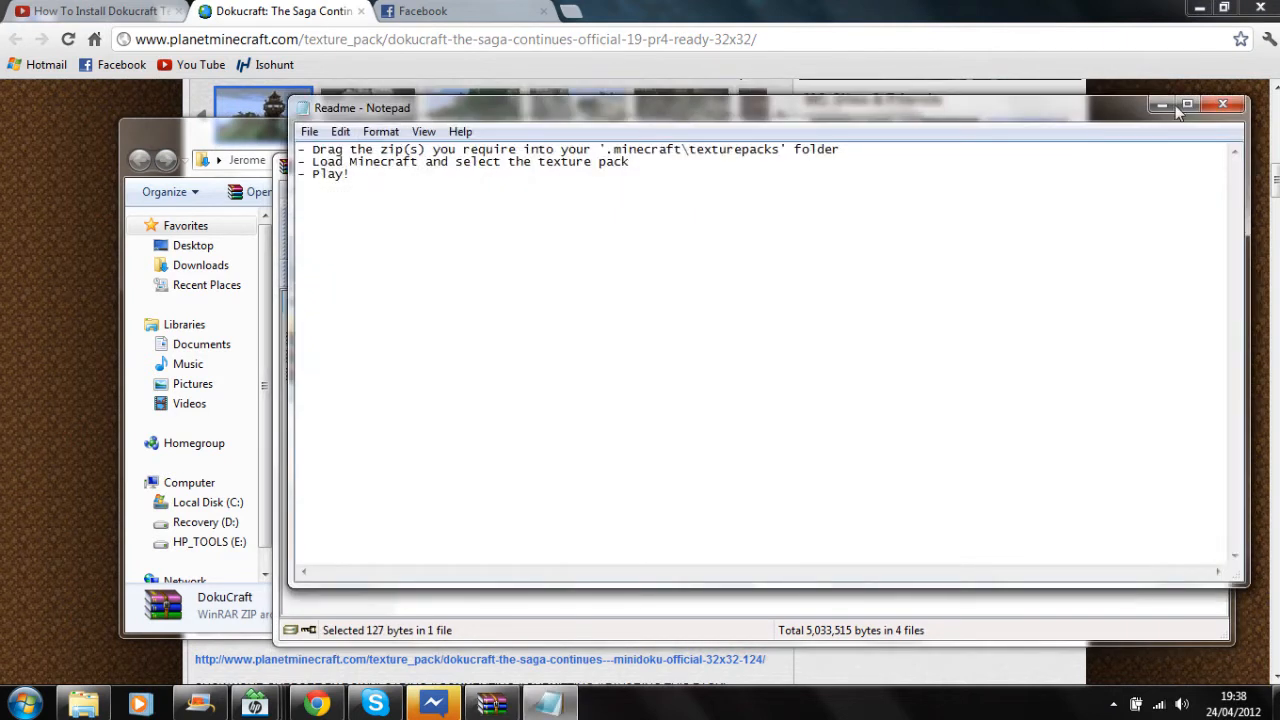
click(1222, 104)
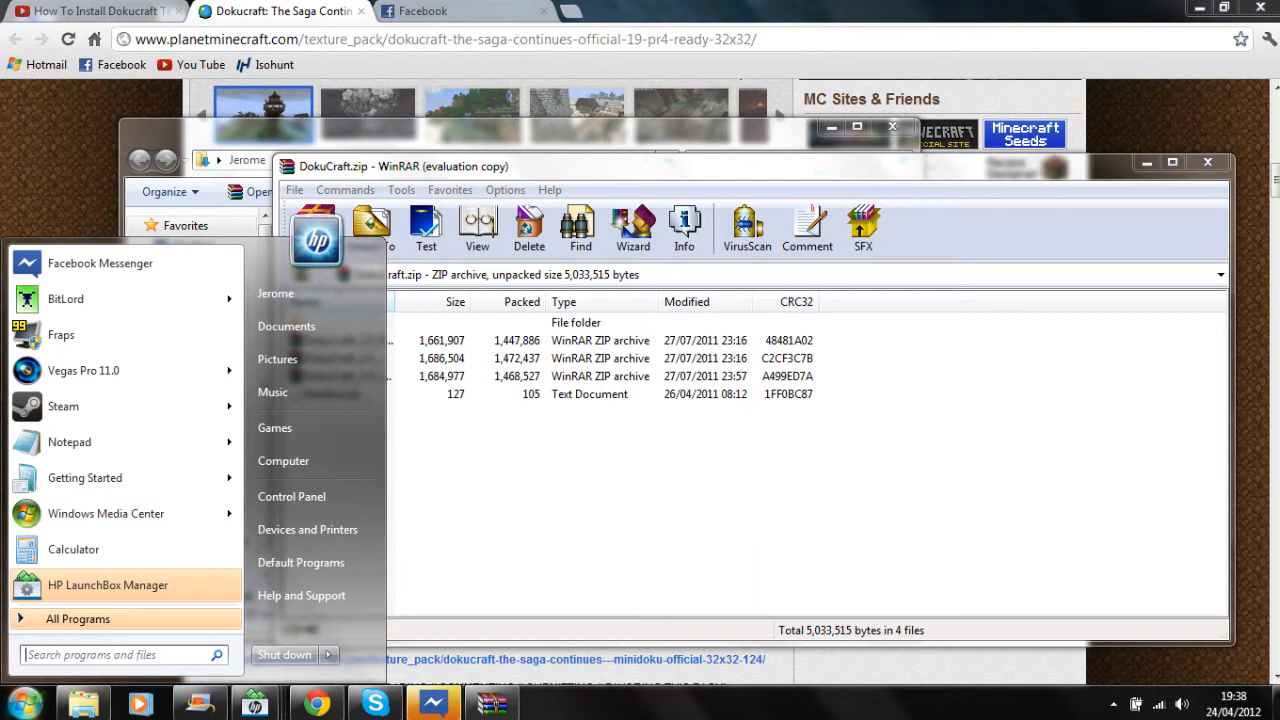
Step: Via %appdata% search, open the .minecraft folder and its texturepacks folder
text(%app)
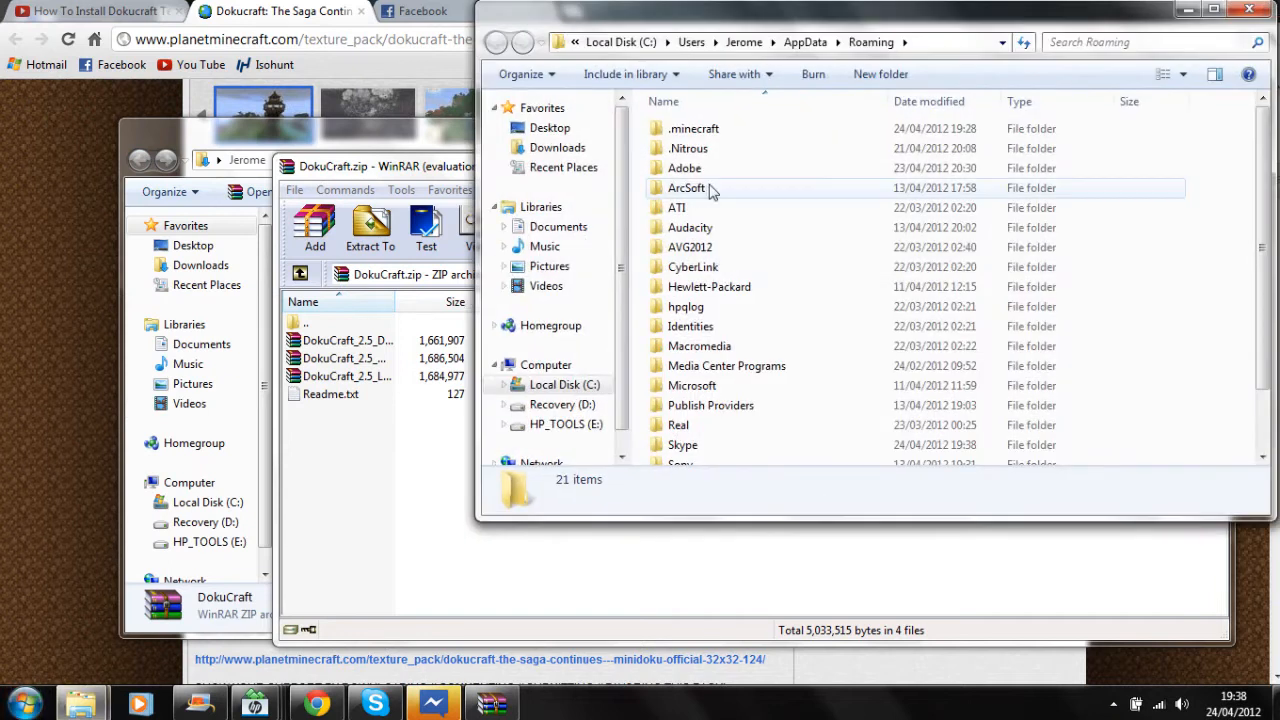
click(692, 128)
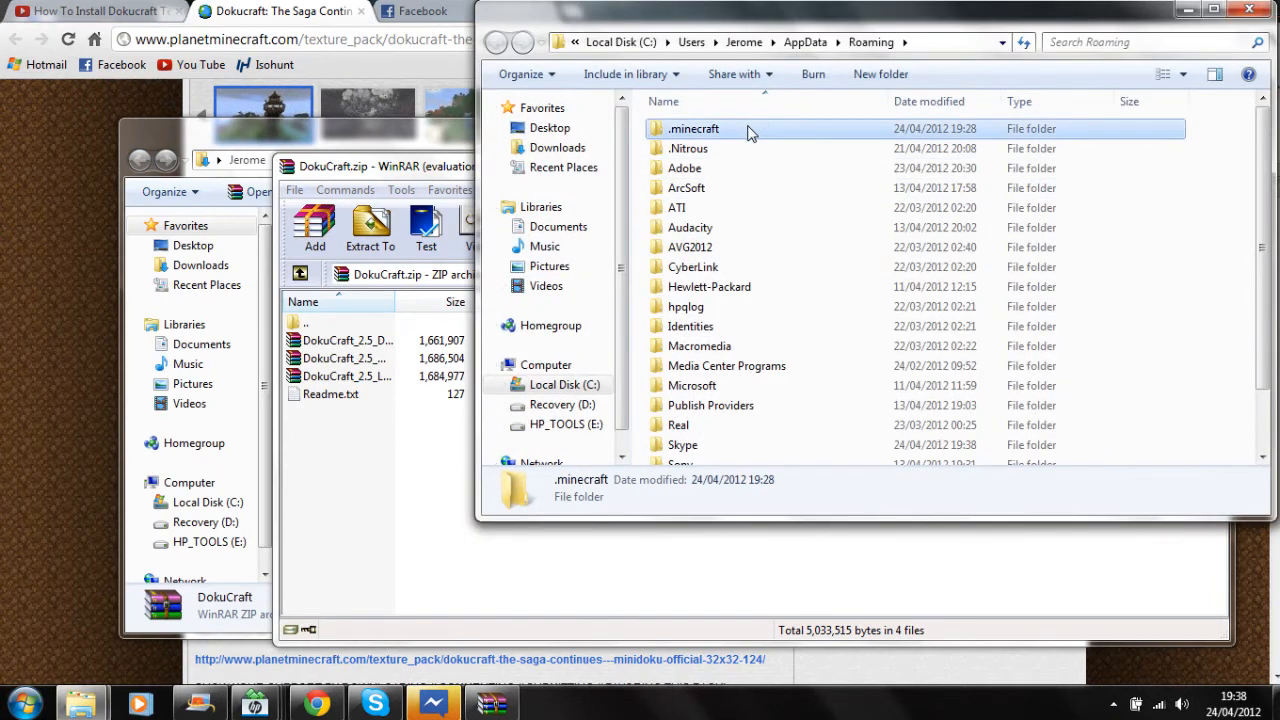
double_click(692, 128)
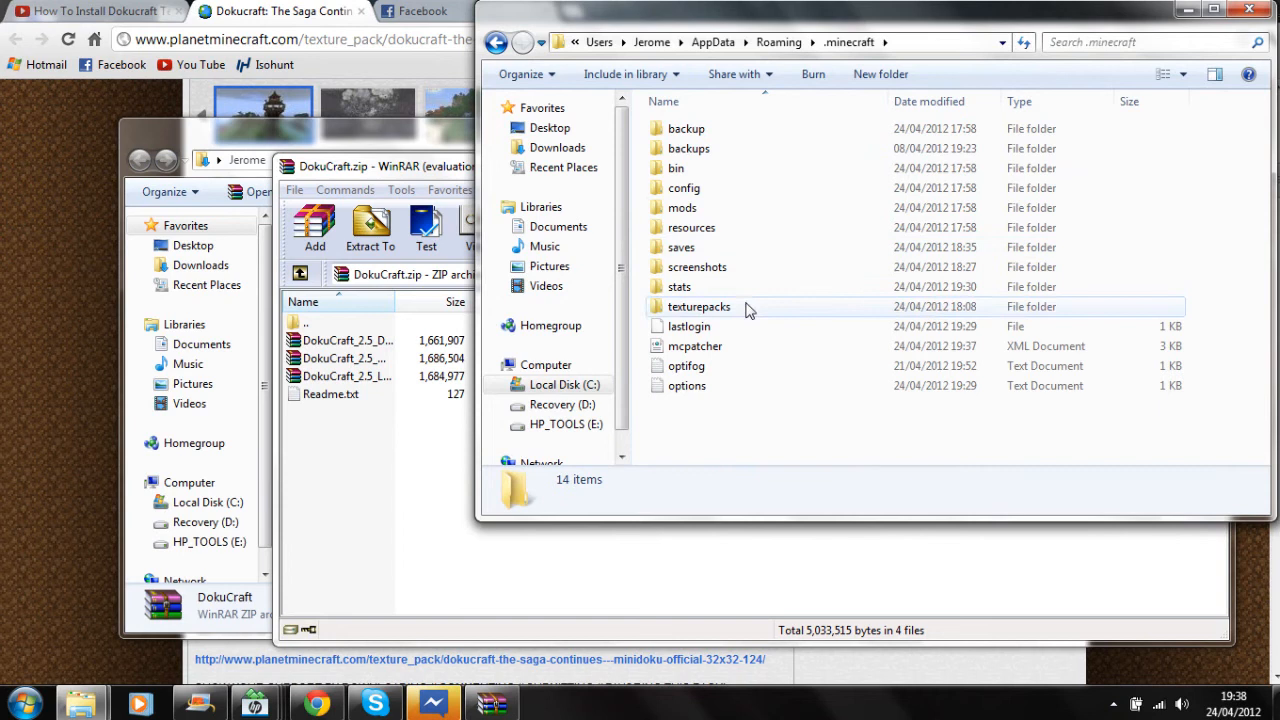
double_click(698, 306)
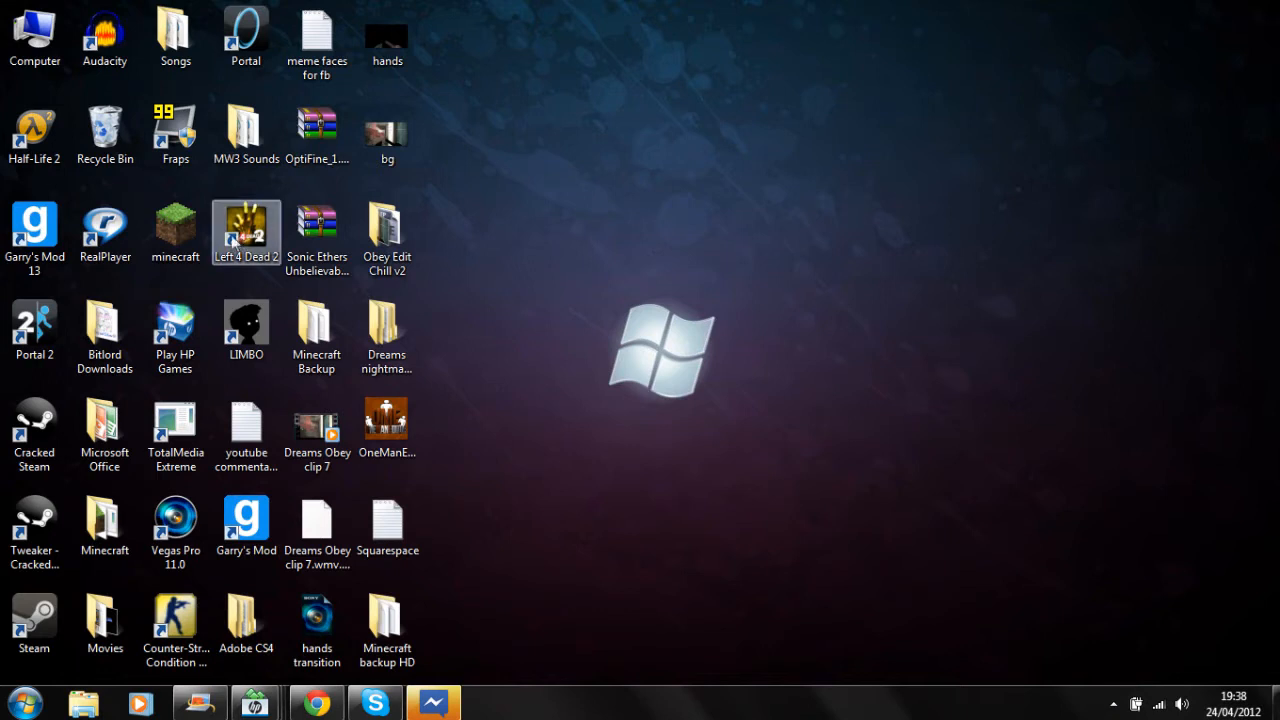
Step: Launch Minecraft and choose the DokuCraft - The Saga Continues 1.2.5 High texture pack
double_click(176, 224)
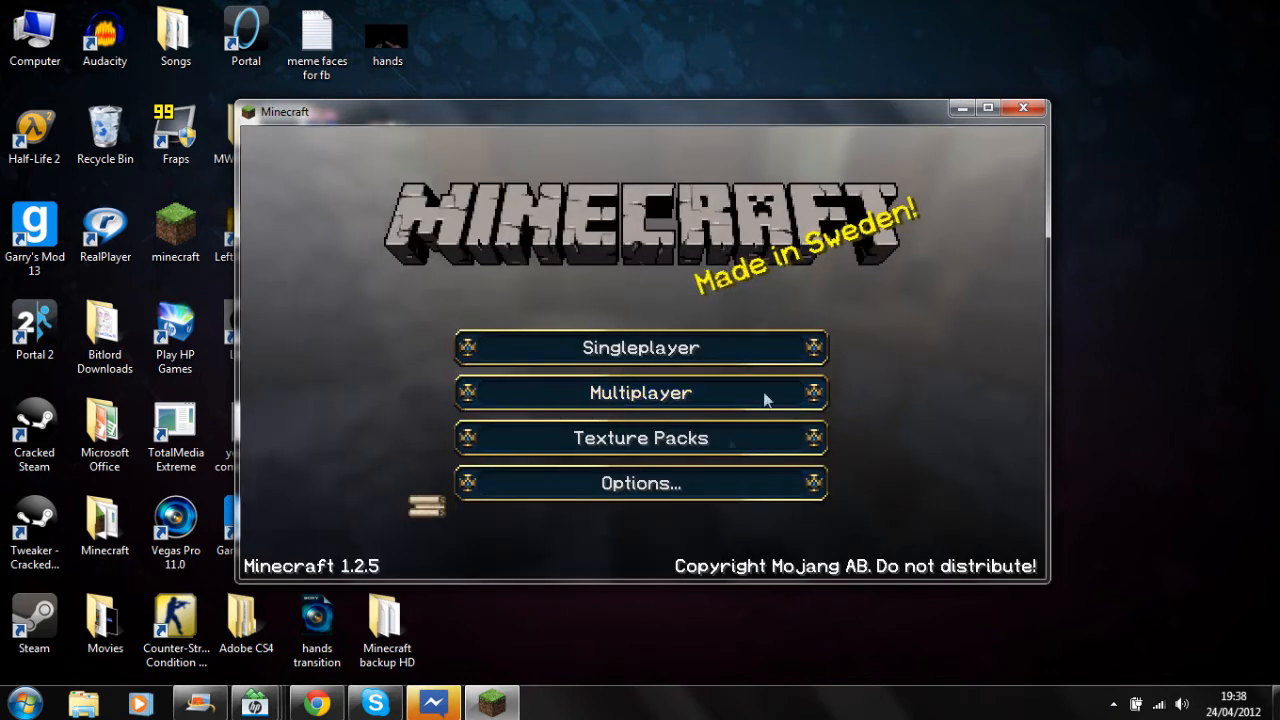
mouse_move(700, 438)
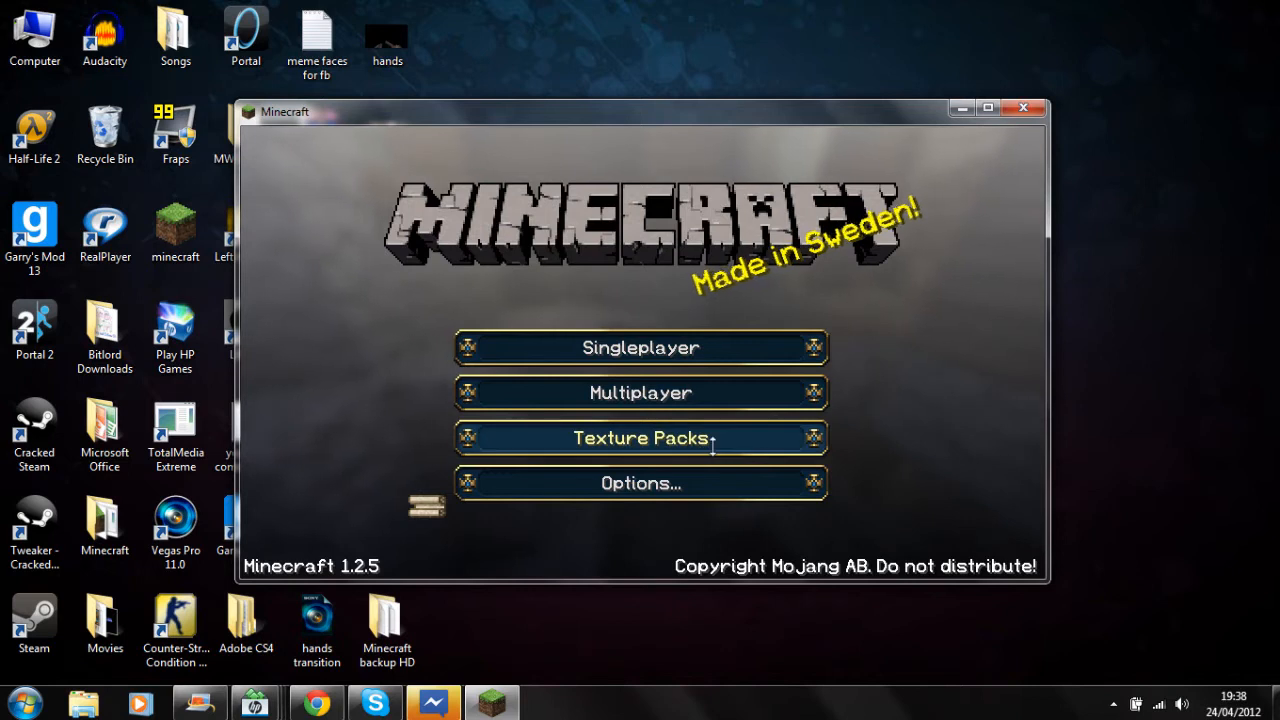
click(640, 438)
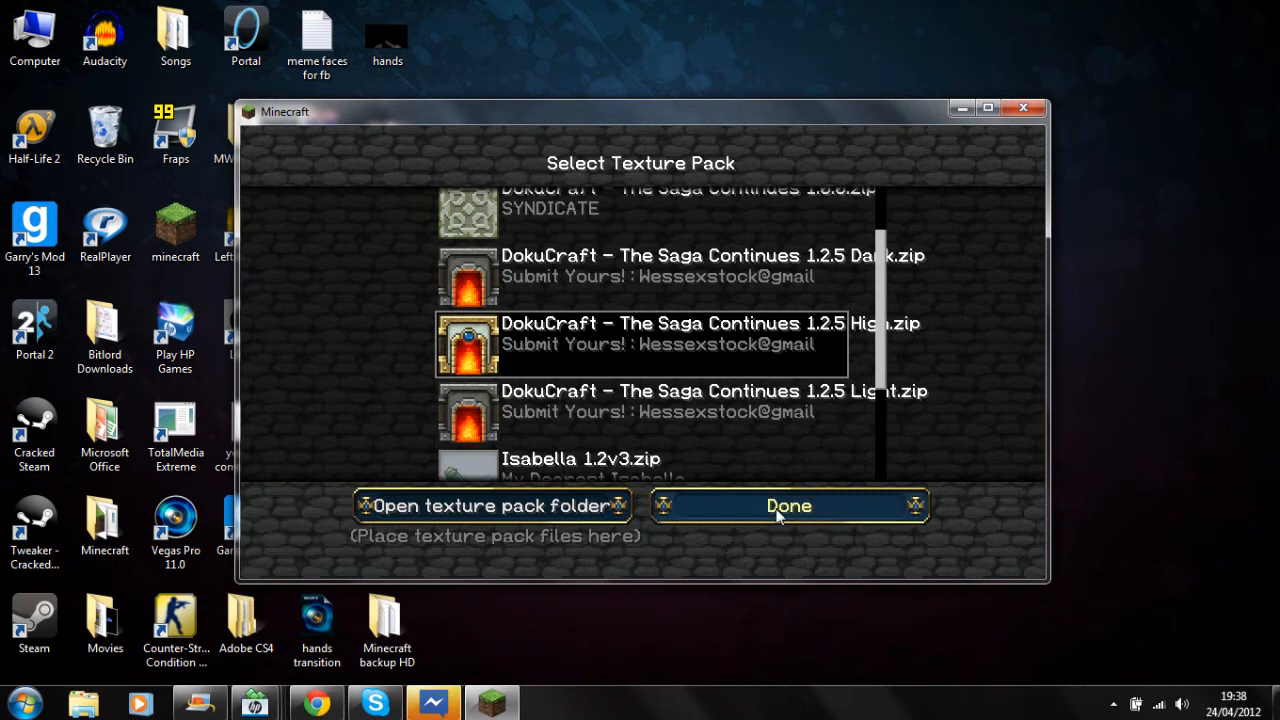
click(788, 504)
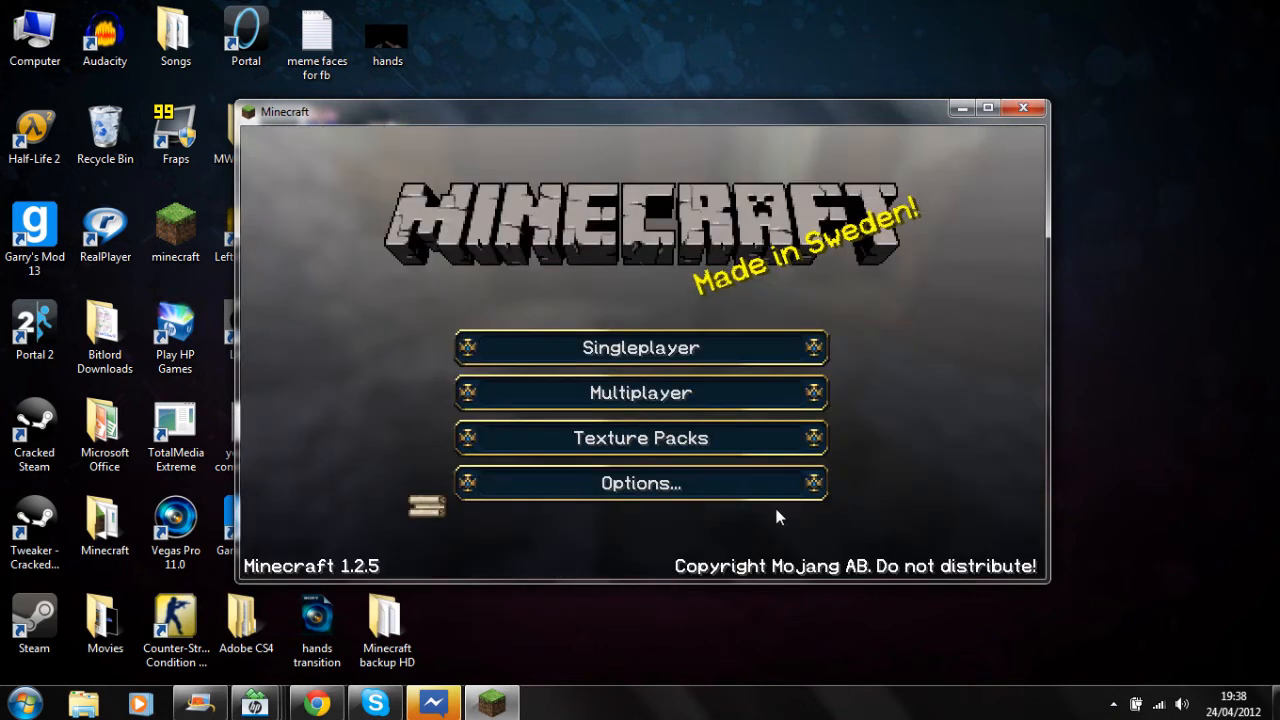
Step: Go to Singleplayer and start loading a saved creative world
click(640, 348)
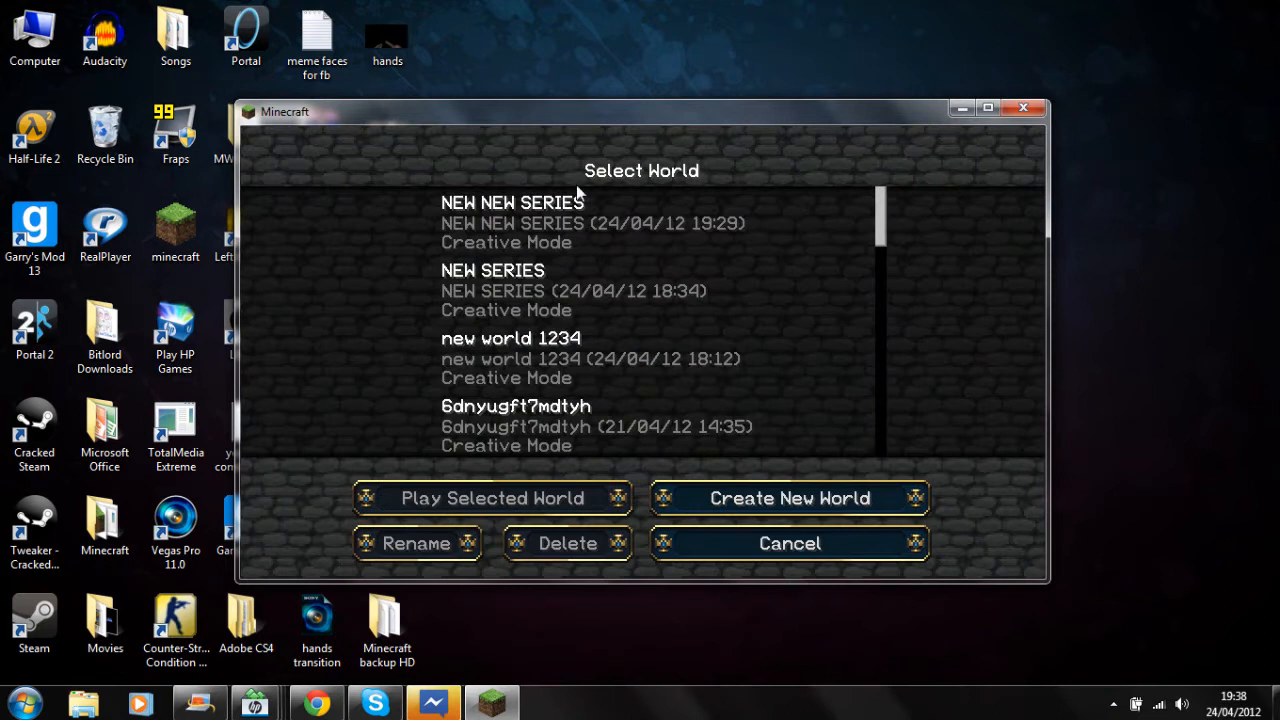
click(492, 498)
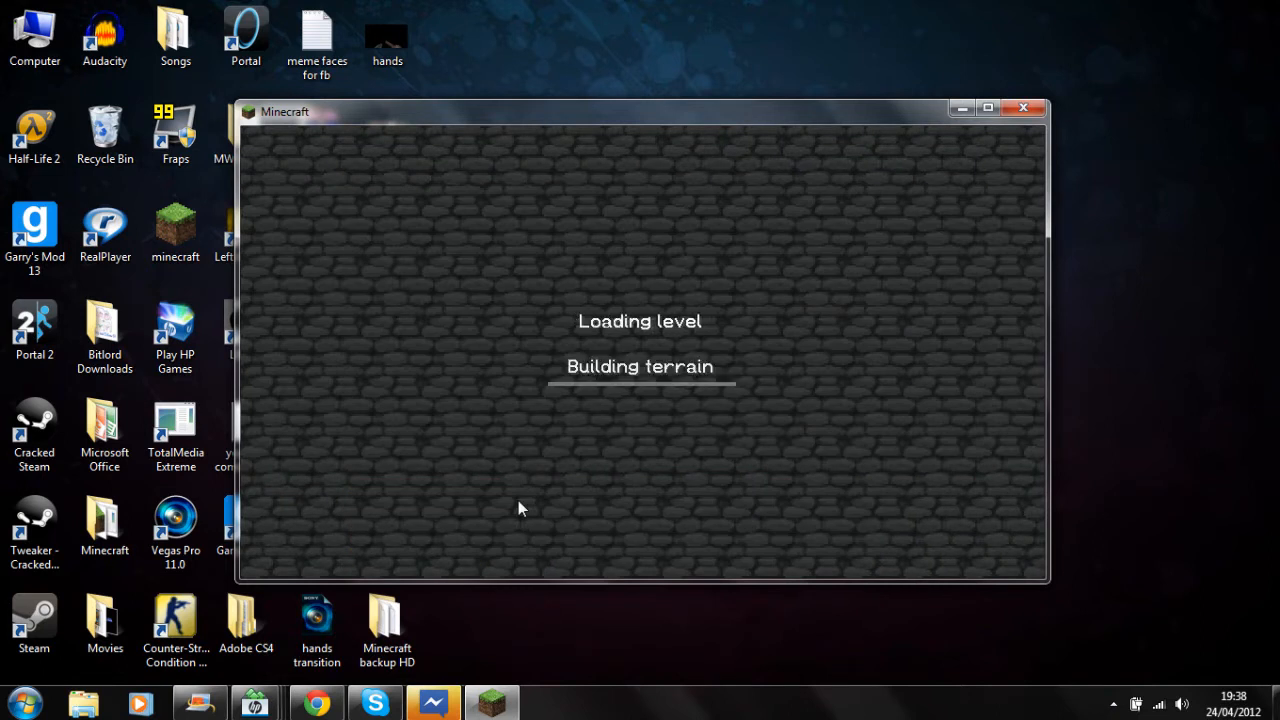